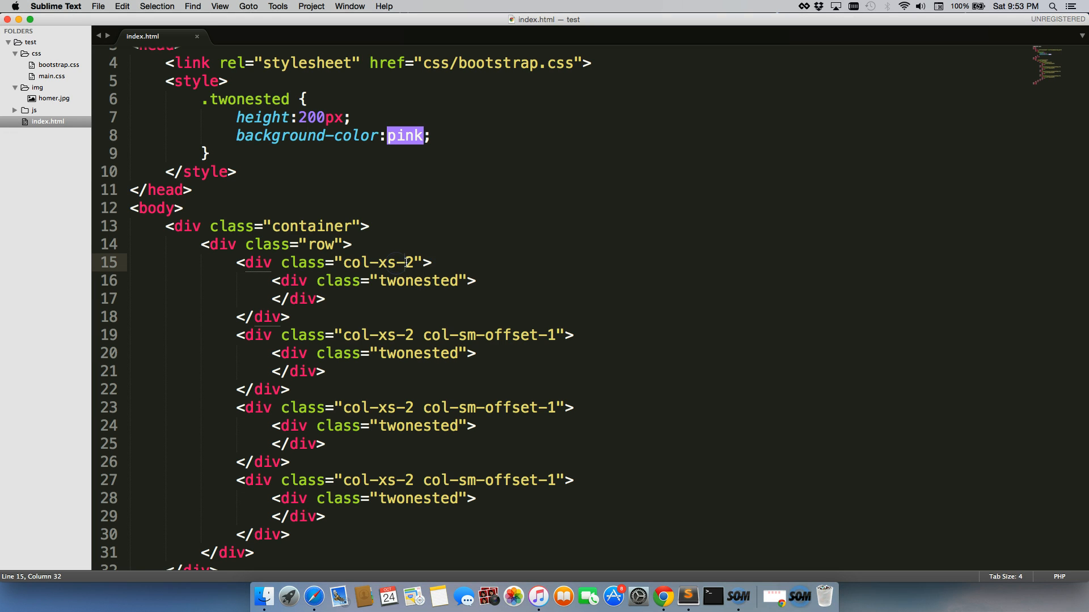
- Widen the first column to col-xs-12 and remove the extra columns and nested div
{"action": "type", "text": "1"}
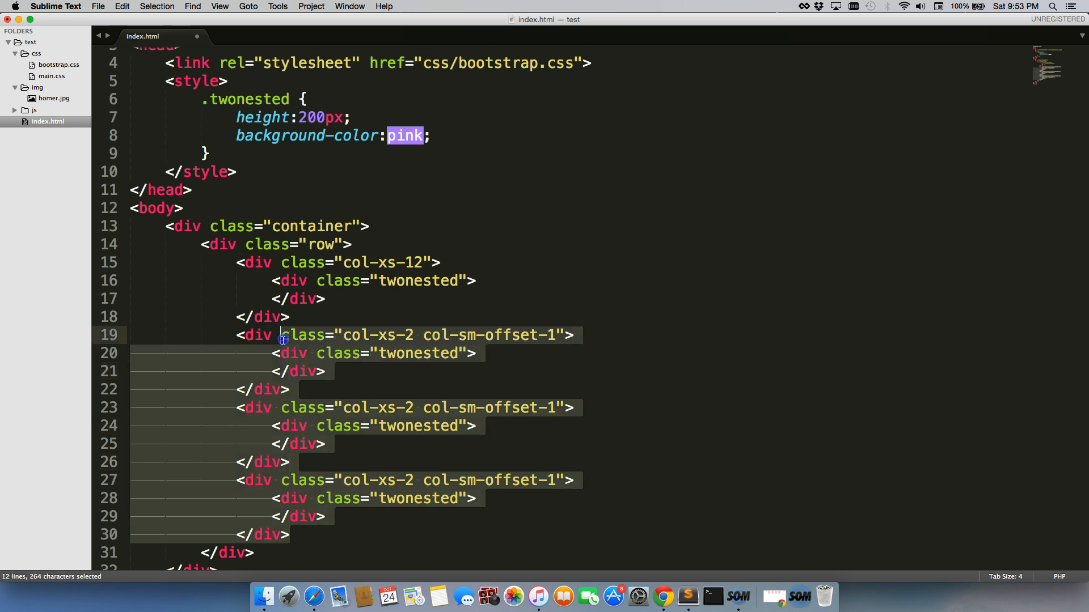
{"action": "key", "text": "delete"}
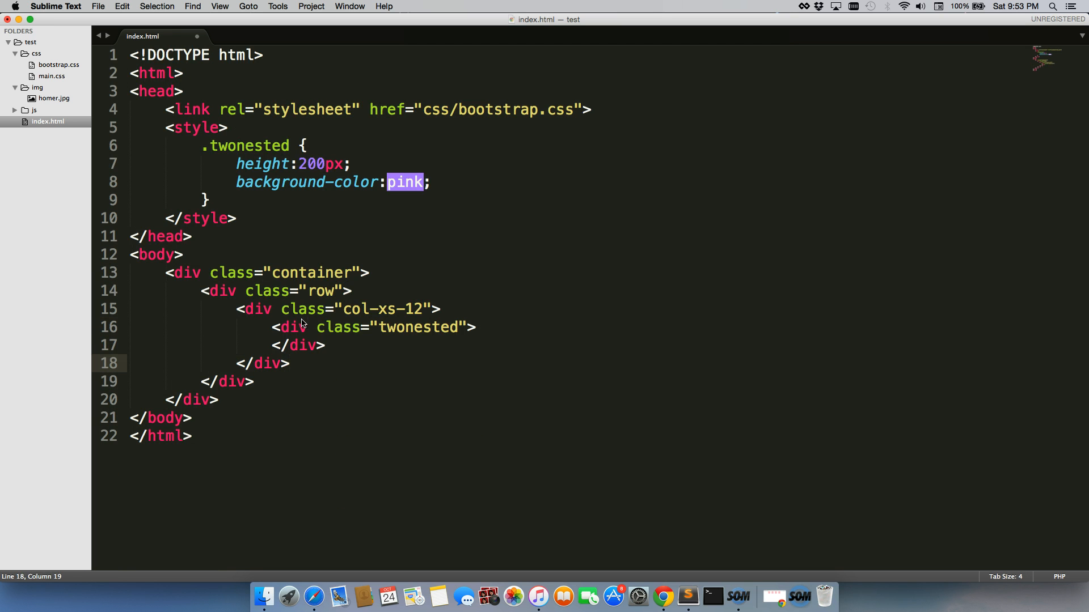
{"action": "double_click", "coordinate": [396, 309]}
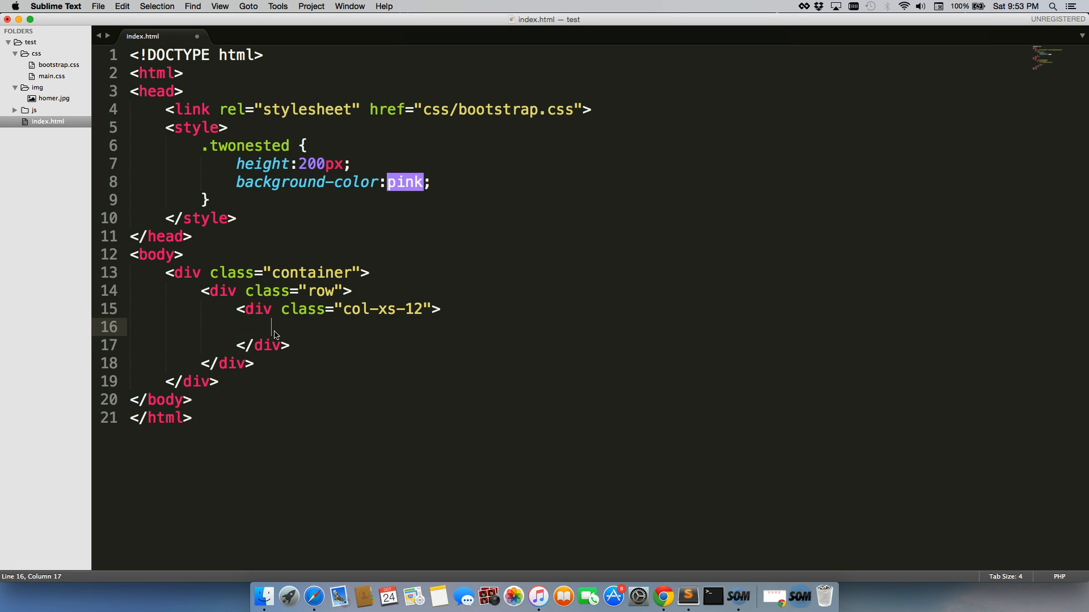
- Add <img src="img/homer.jpg"> as the column's content and preview homer.jpg from the sidebar
{"action": "type", "text": "<img src=\""}
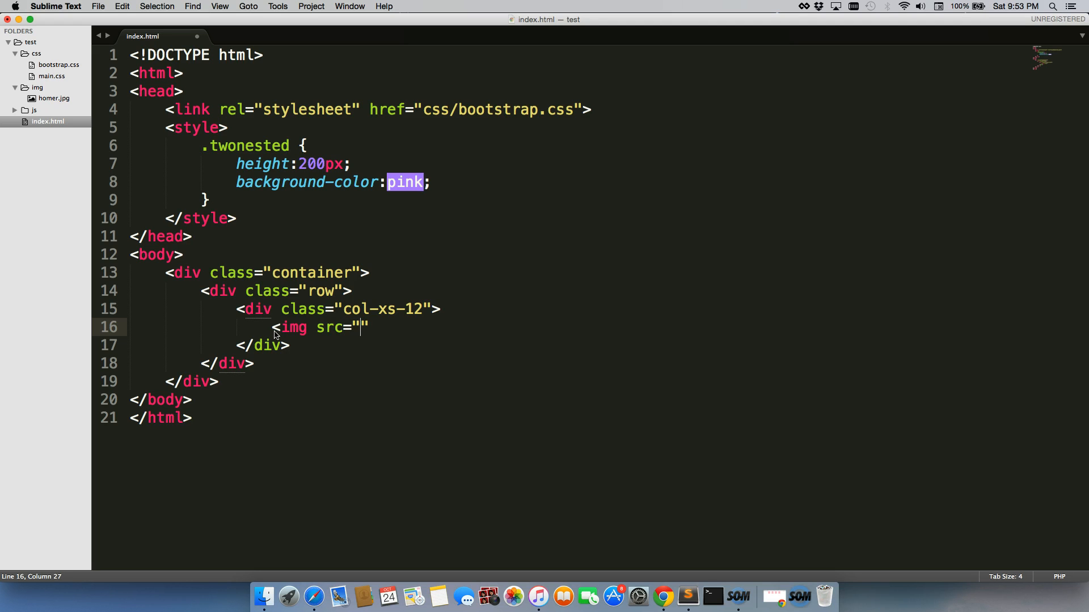
{"action": "type", "text": "img/homer."}
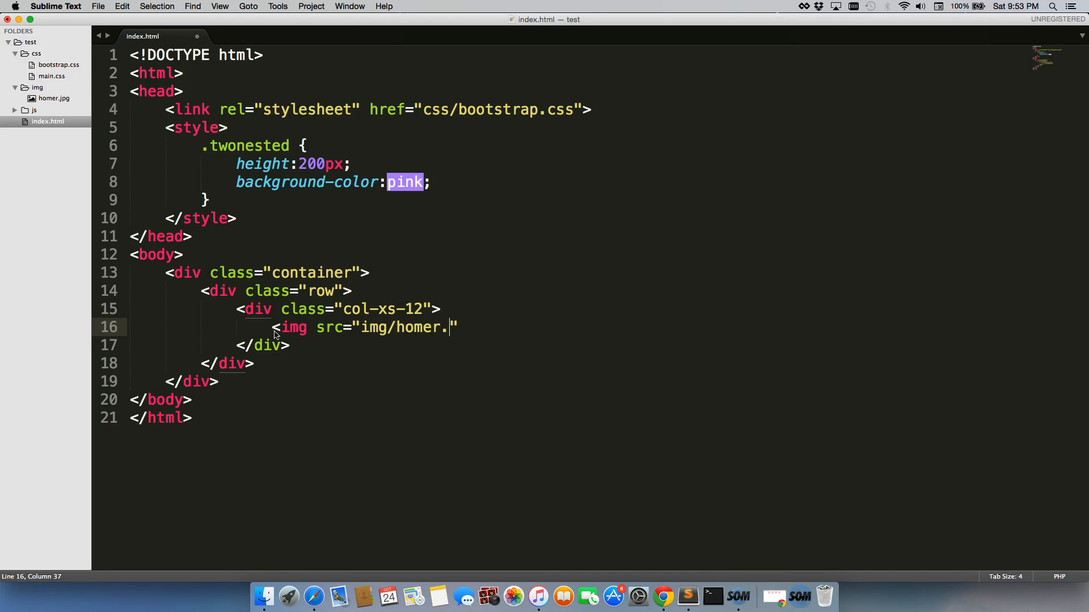
{"action": "type", "text": "jpg\">"}
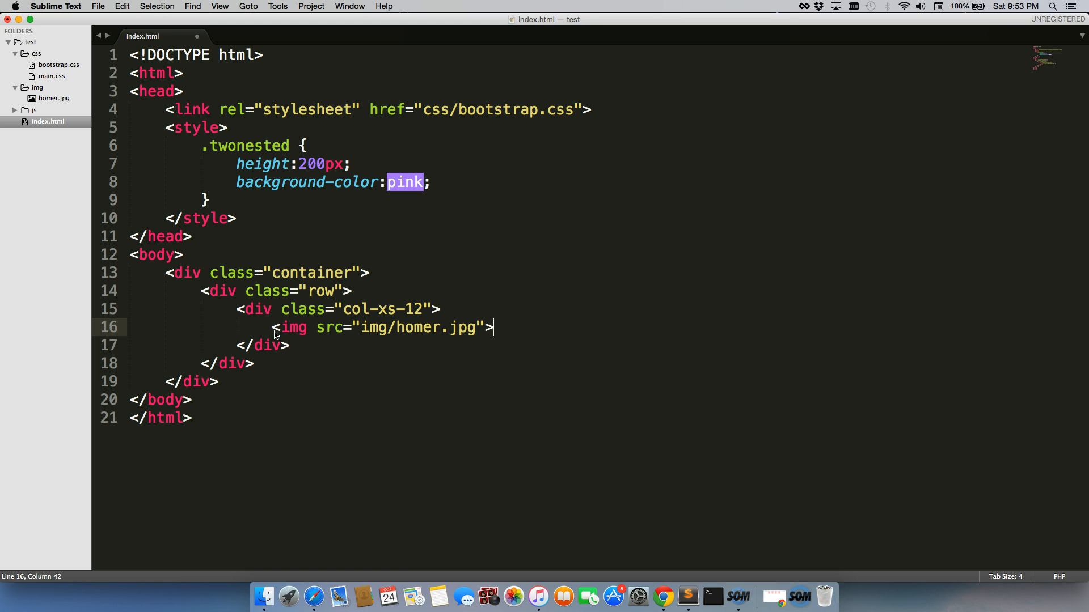
{"action": "left_click", "coordinate": [50, 97]}
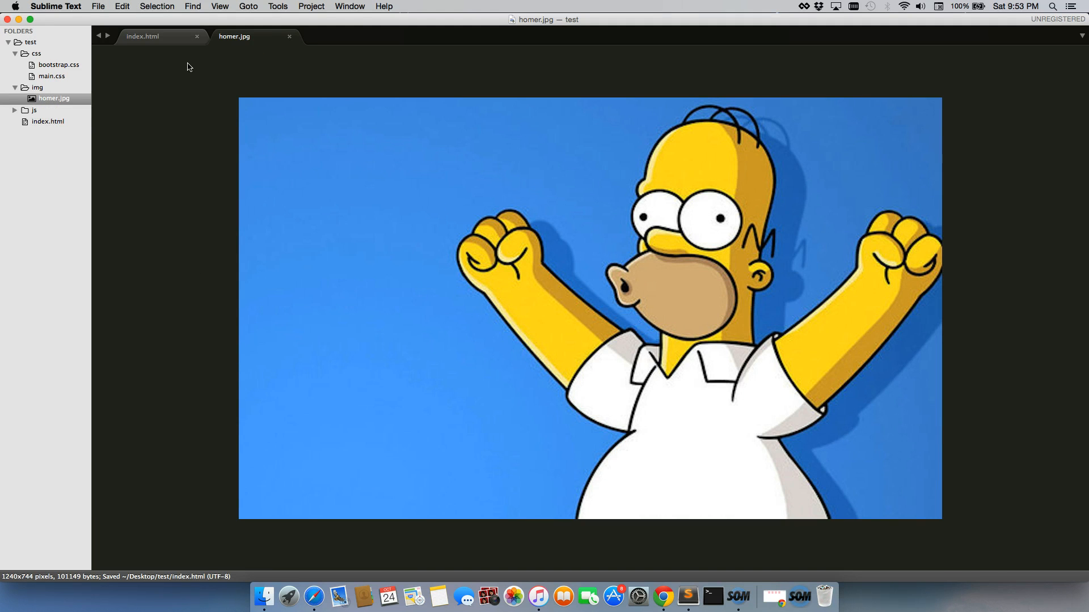
- Return to the index.html tab after previewing the picture
{"action": "left_click", "coordinate": [143, 37]}
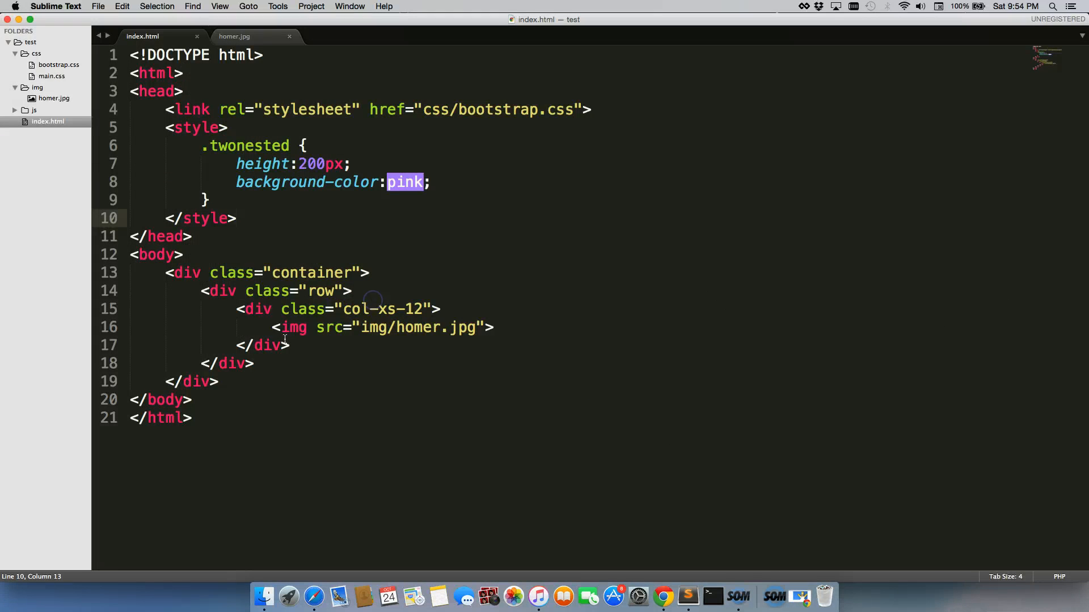
- Add class="img-responsive" to the Homer image and switch to Chrome to view it
{"action": "type", "text": "class"}
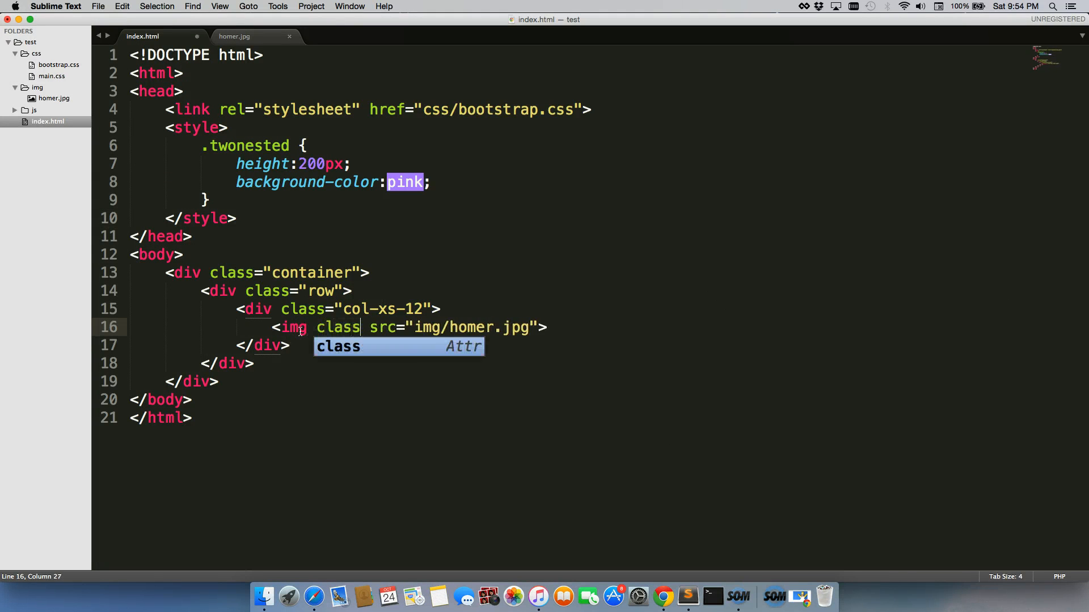
{"action": "type", "text": "=\"img\""}
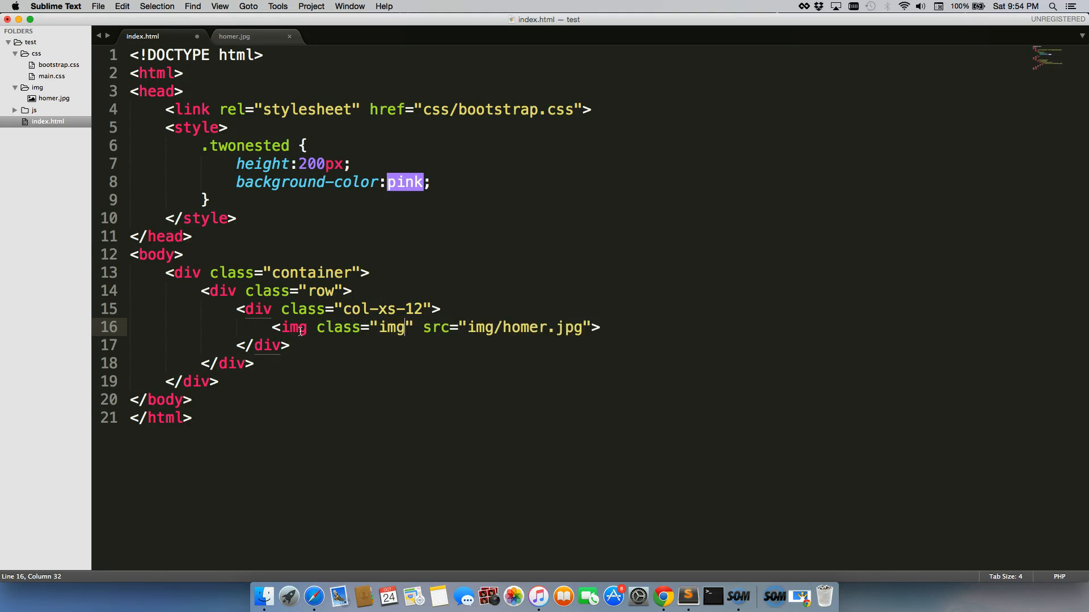
{"action": "type", "text": "-reso"}
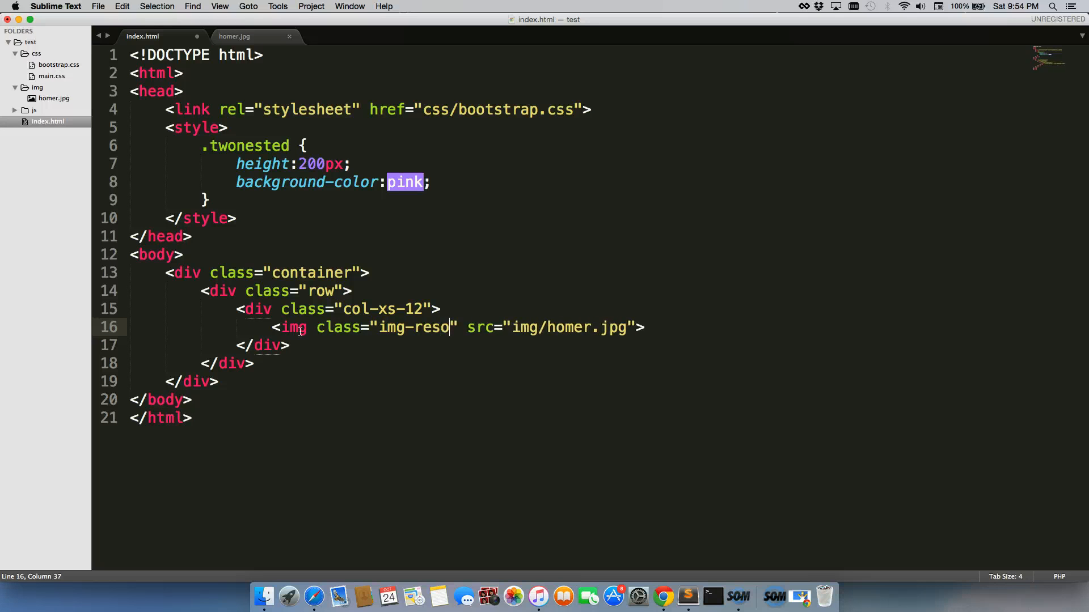
{"action": "type", "text": "nsive"}
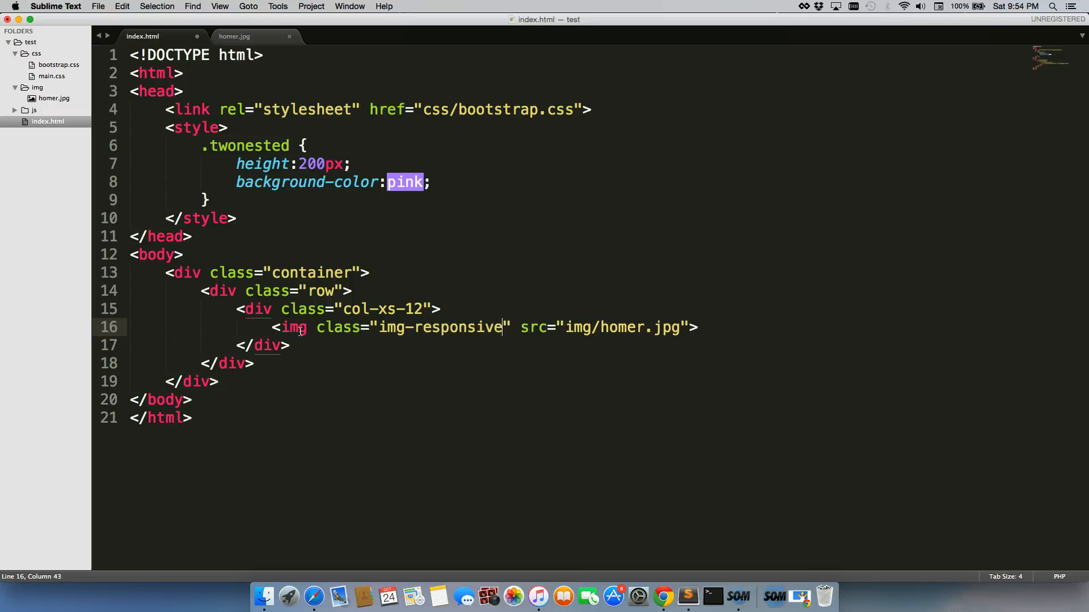
{"action": "left_click", "coordinate": [675, 596]}
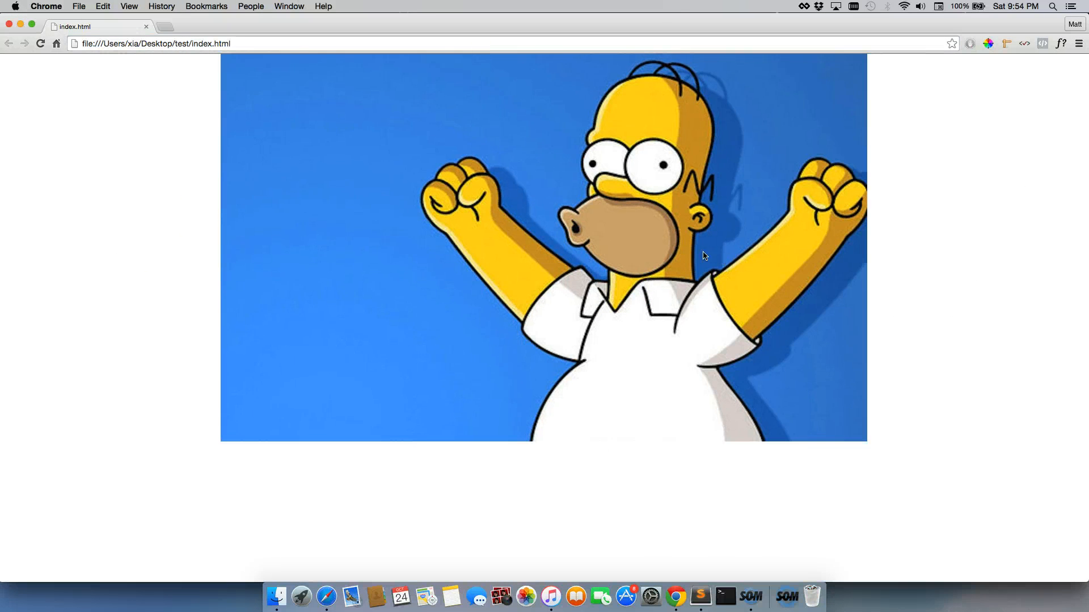
{"action": "mouse_move", "coordinate": [1070, 277]}
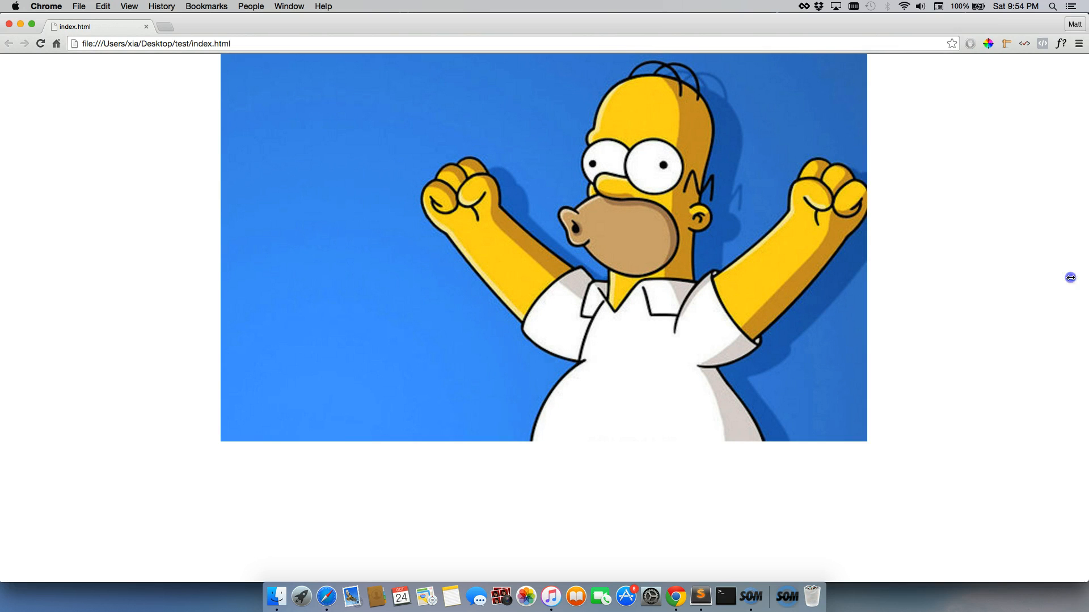